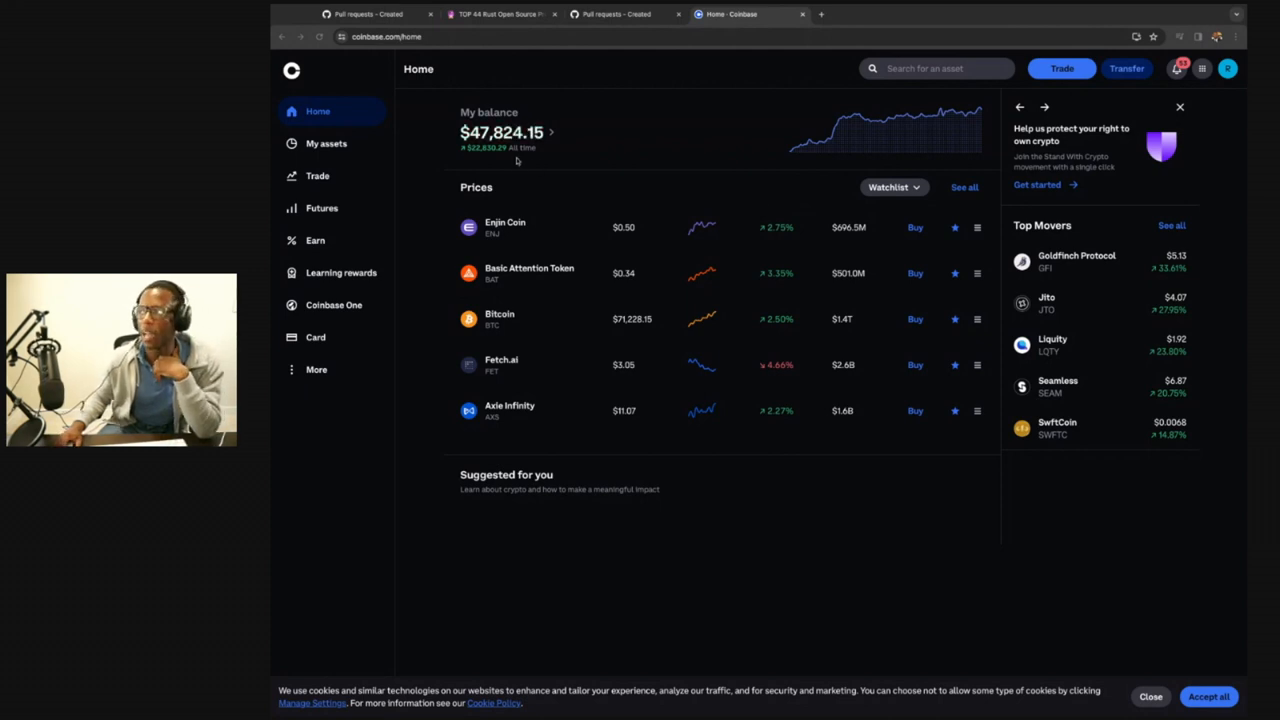
Open My assets and scroll through the balance chart, cash holdings and crypto holdings list
left_click(326, 143)
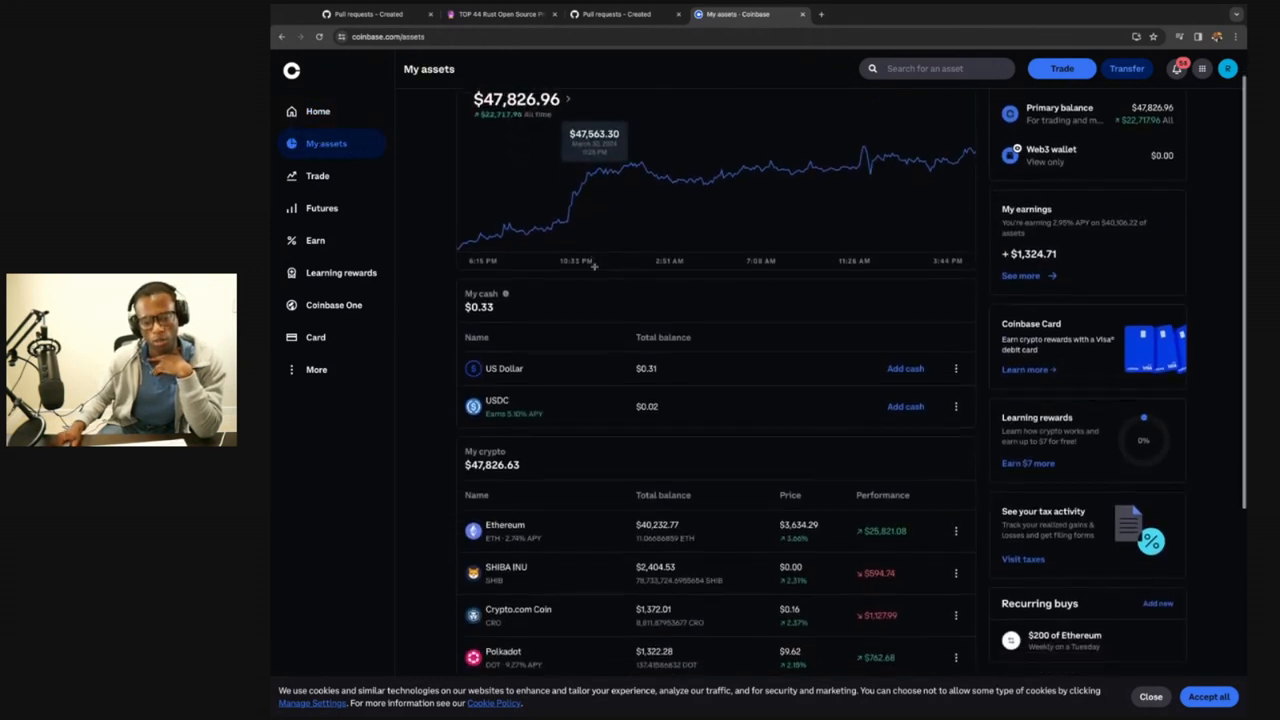
scroll("down", 3)
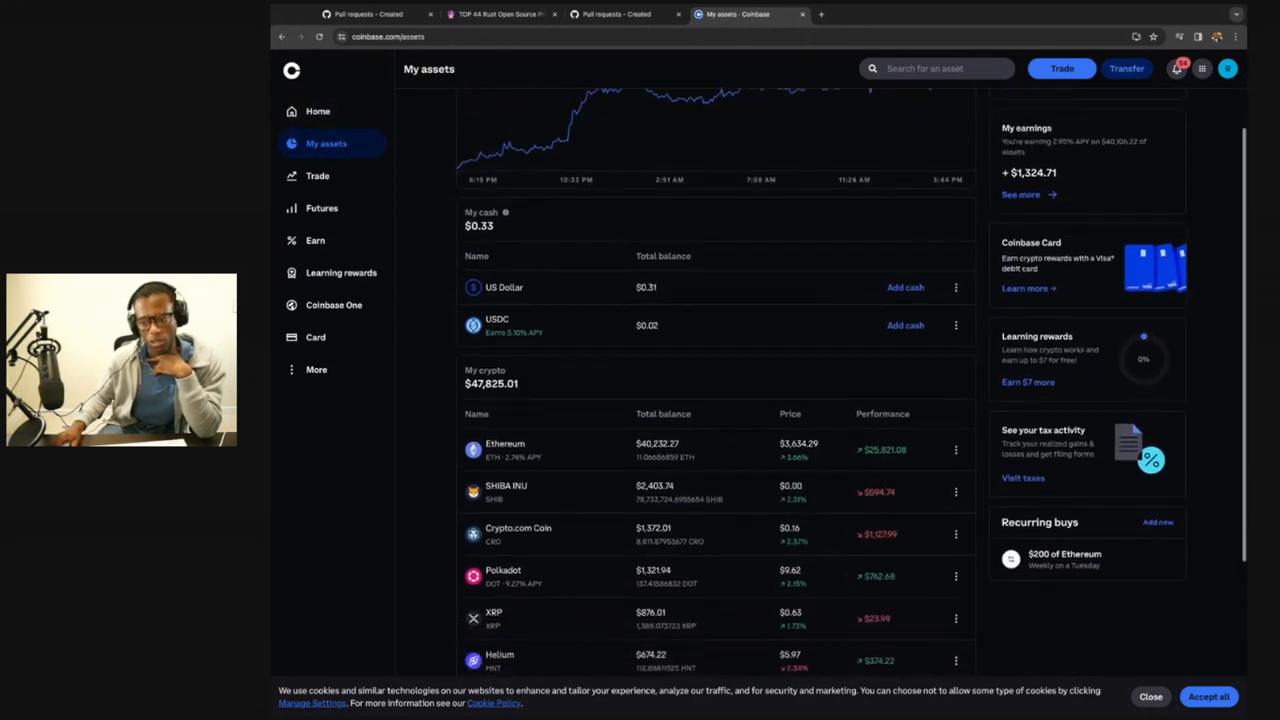
scroll("down", 3)
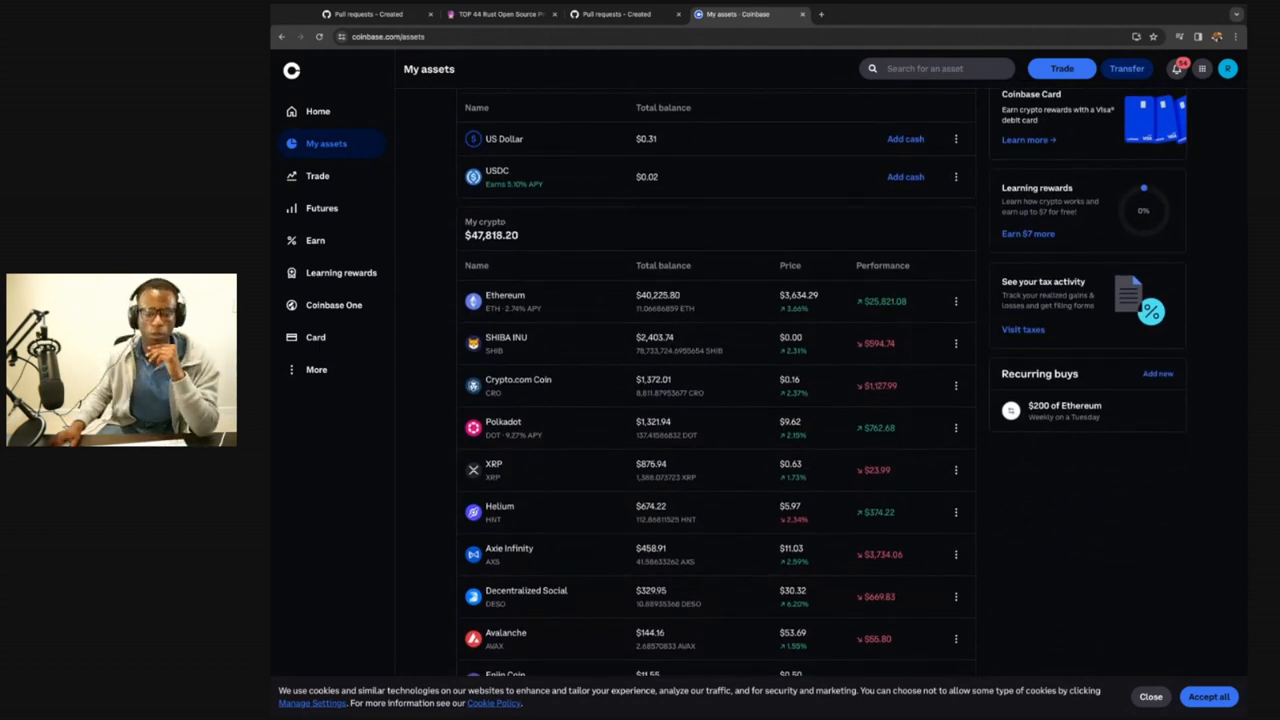
scroll("down", 3)
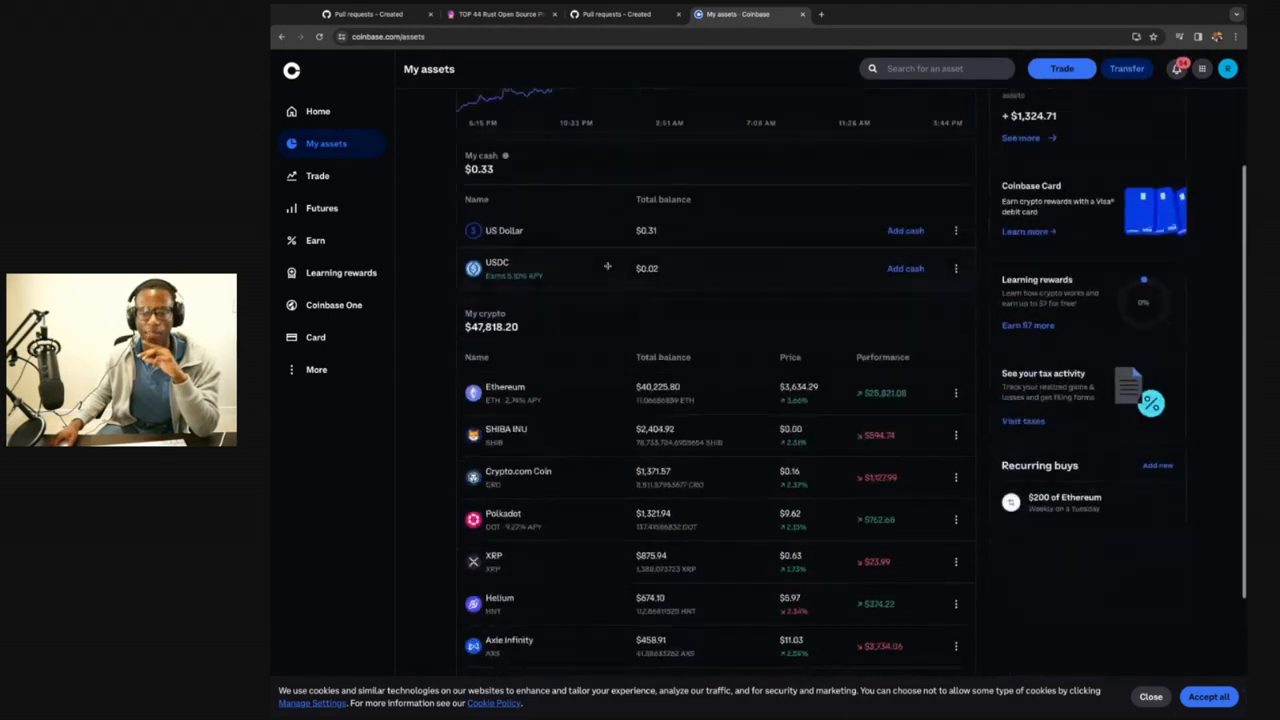
scroll("down", 3)
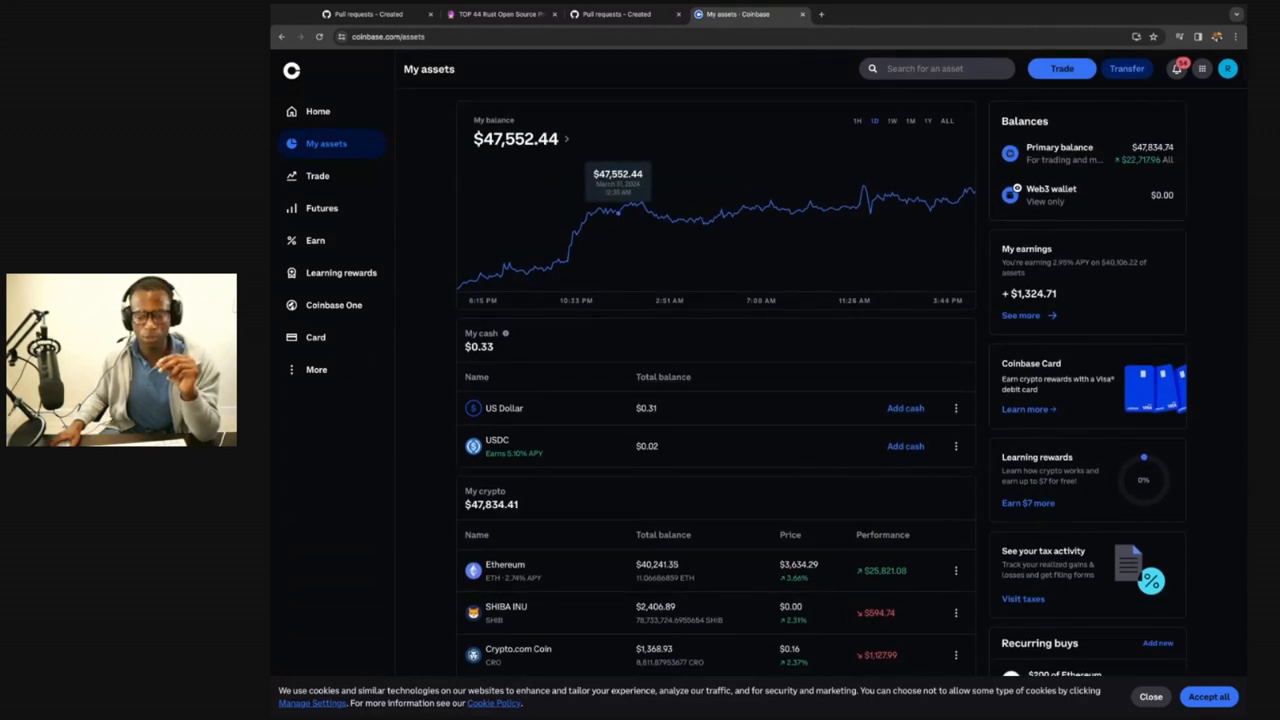
scroll("down", 3)
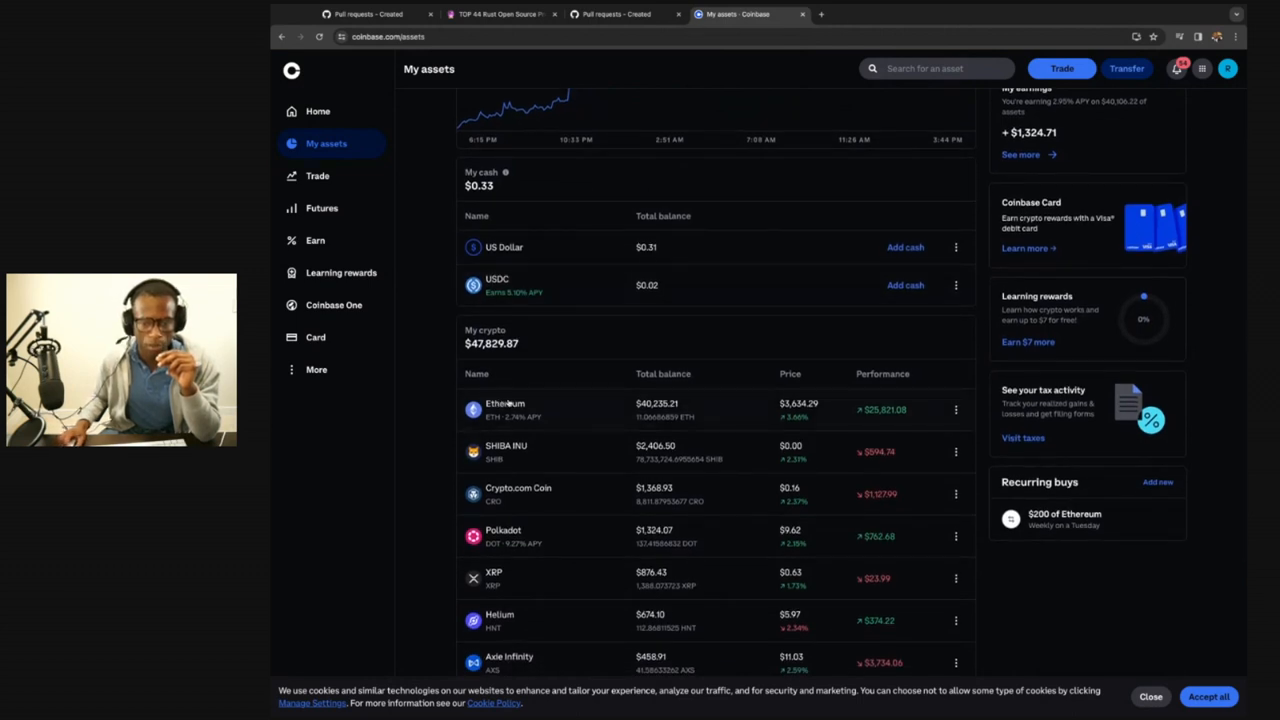
left_click(505, 409)
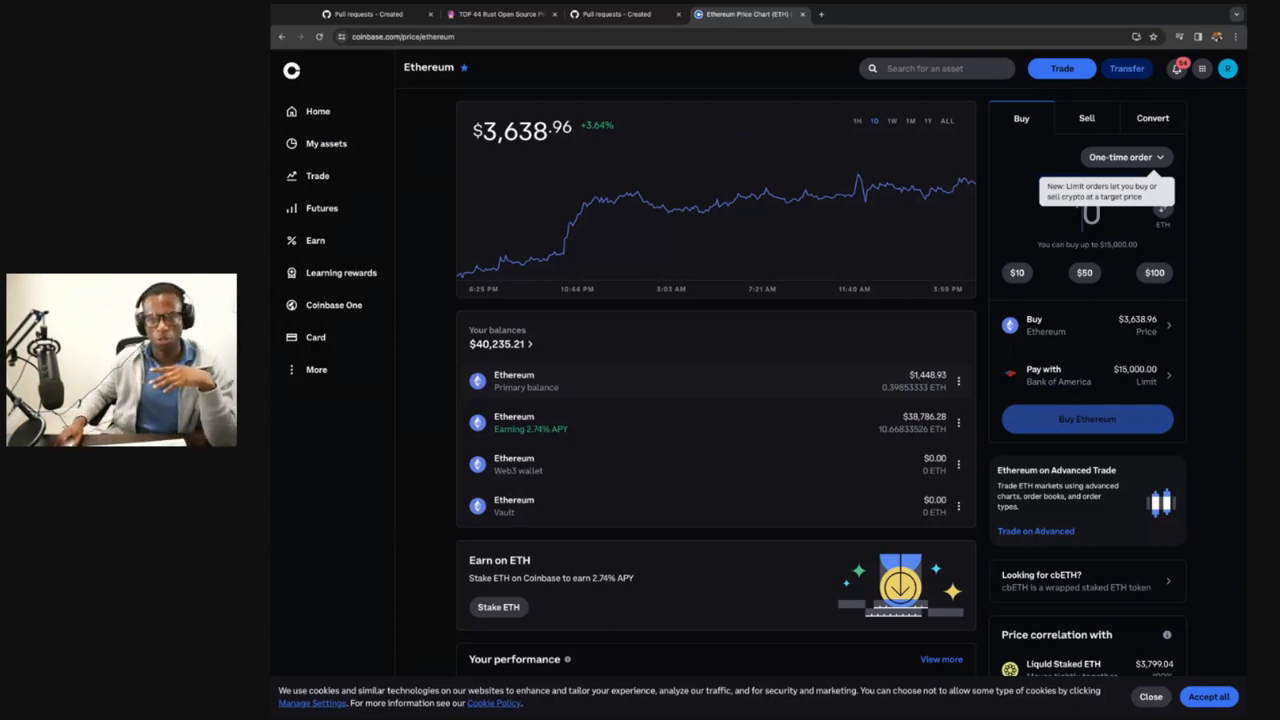
left_click(326, 143)
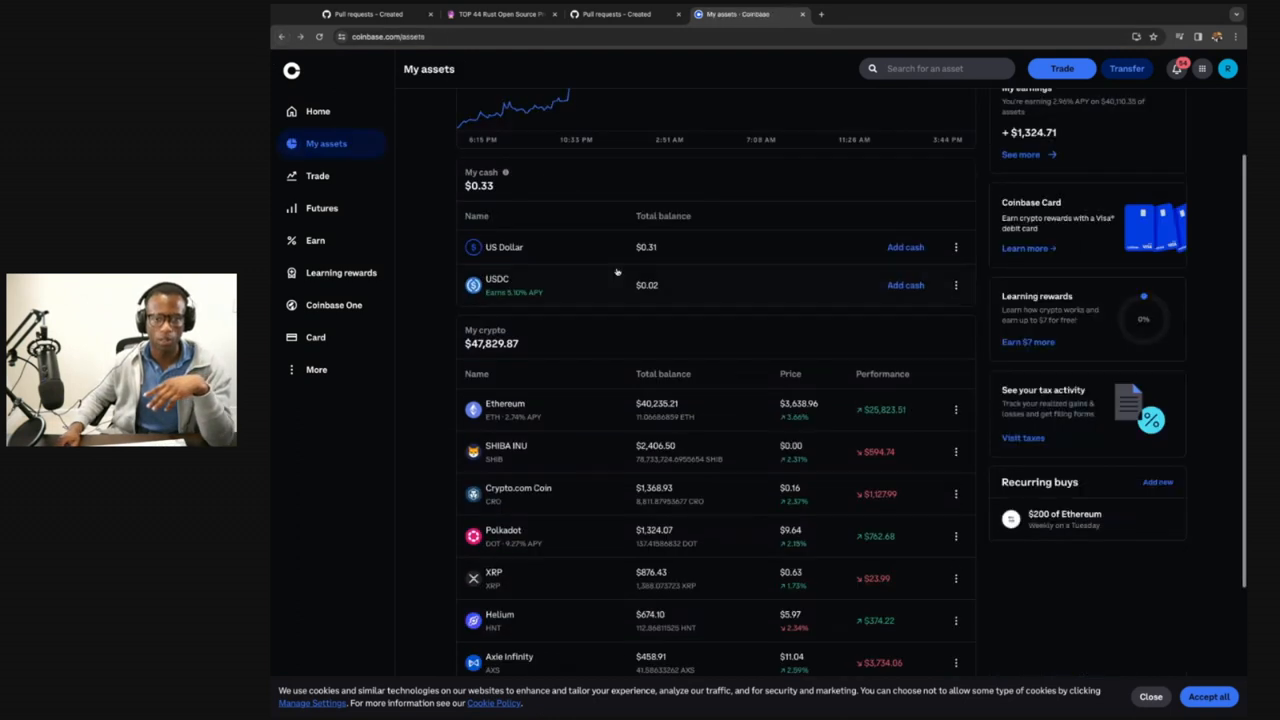
Open the Shiba Inu detail page and scroll through its price and balance details
left_click(506, 446)
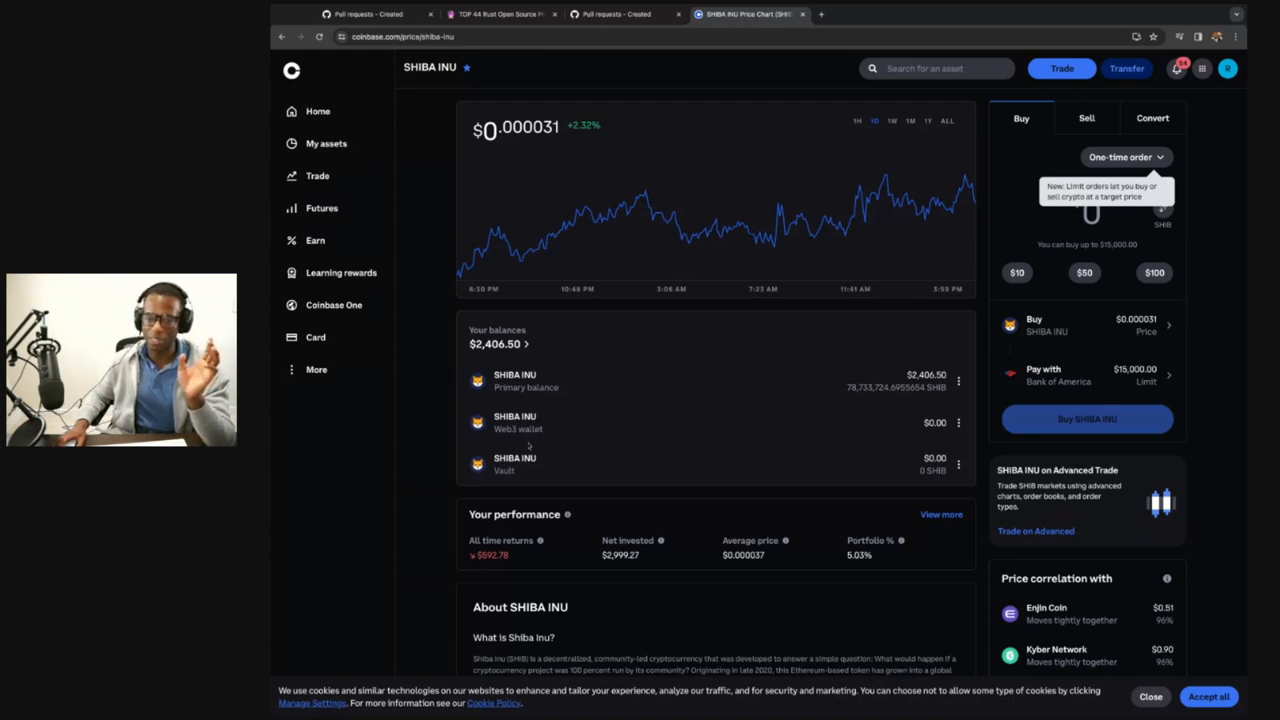
scroll("down", 3)
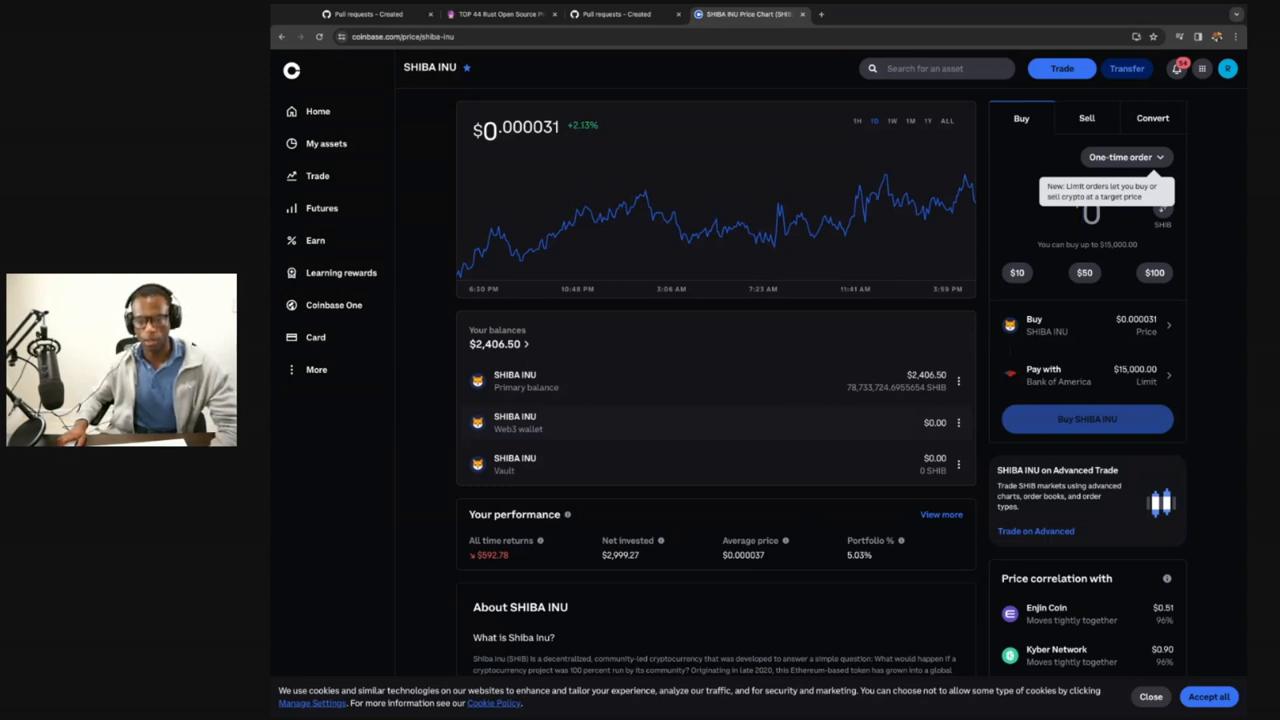
scroll("down", 3)
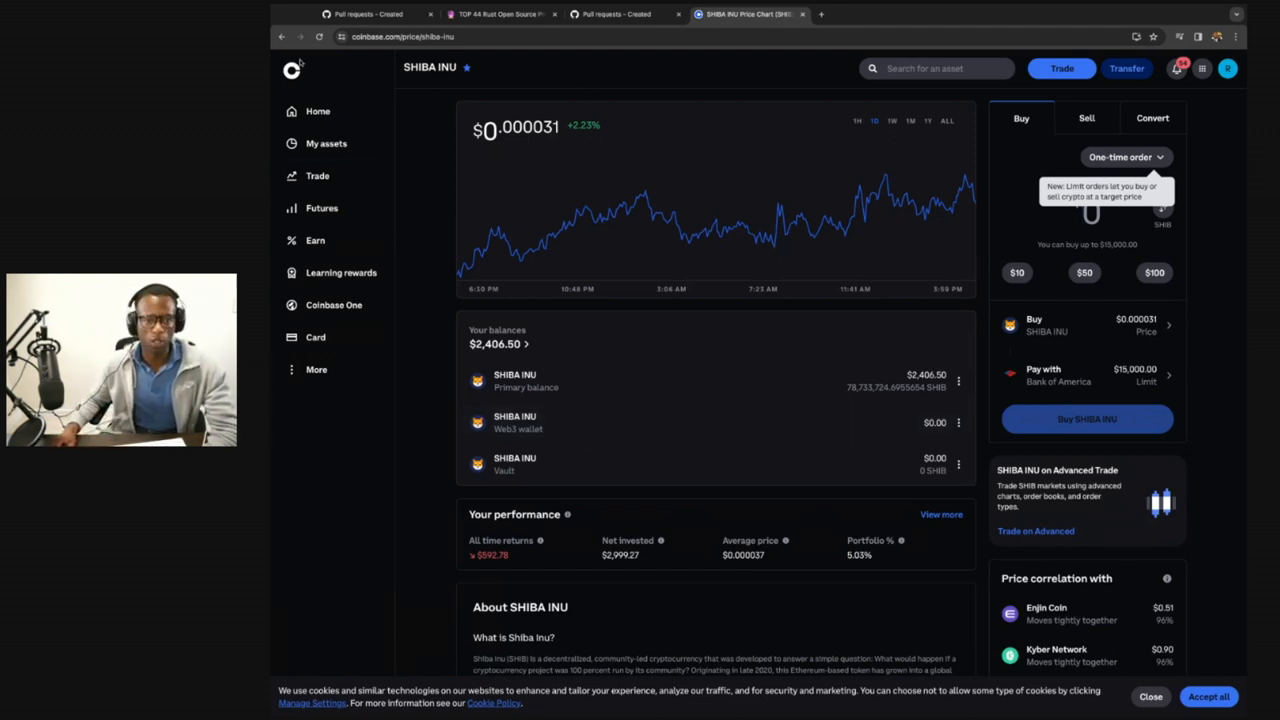
Return to My assets and set the balance chart range to ALL
left_click(326, 143)
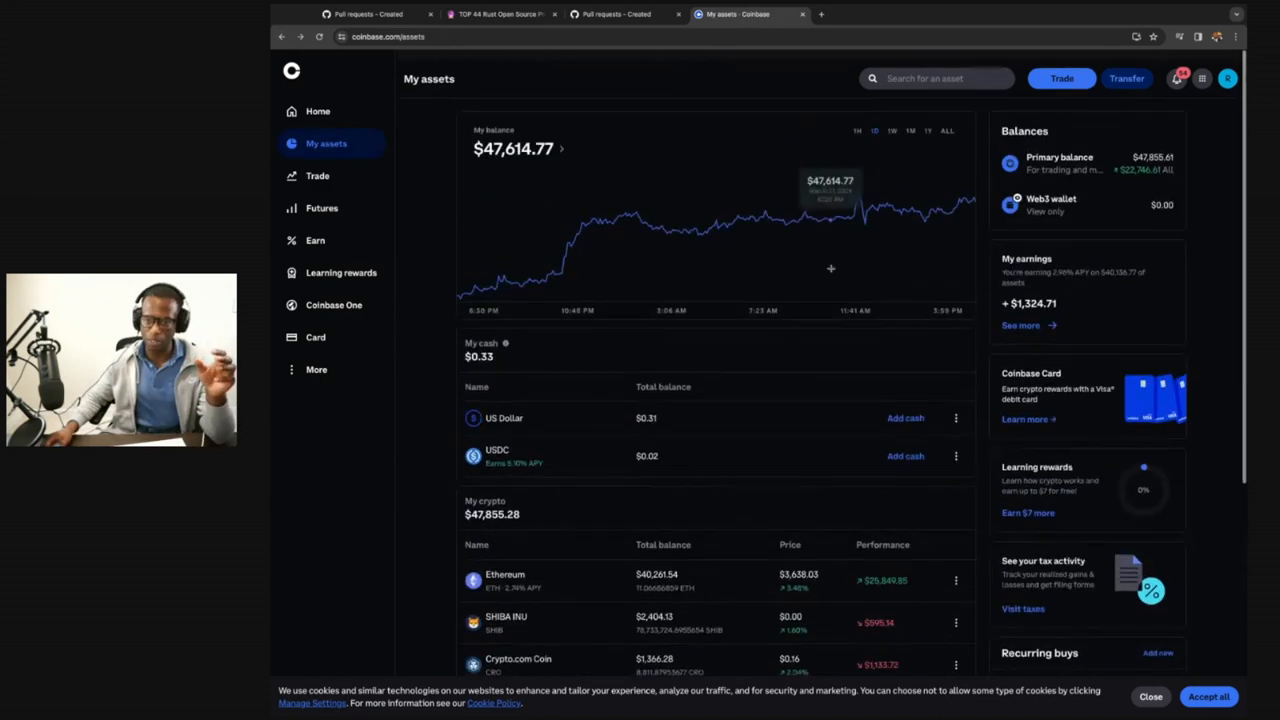
scroll("down", 3)
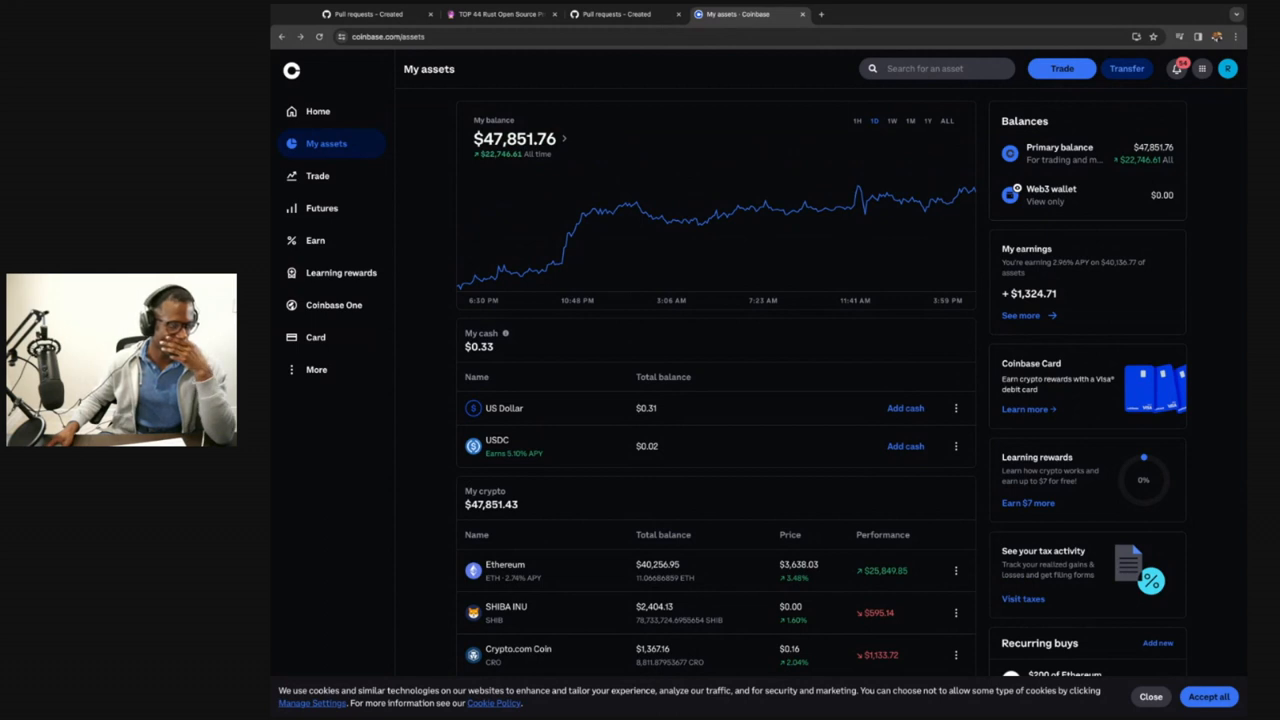
mouse_move(823, 210)
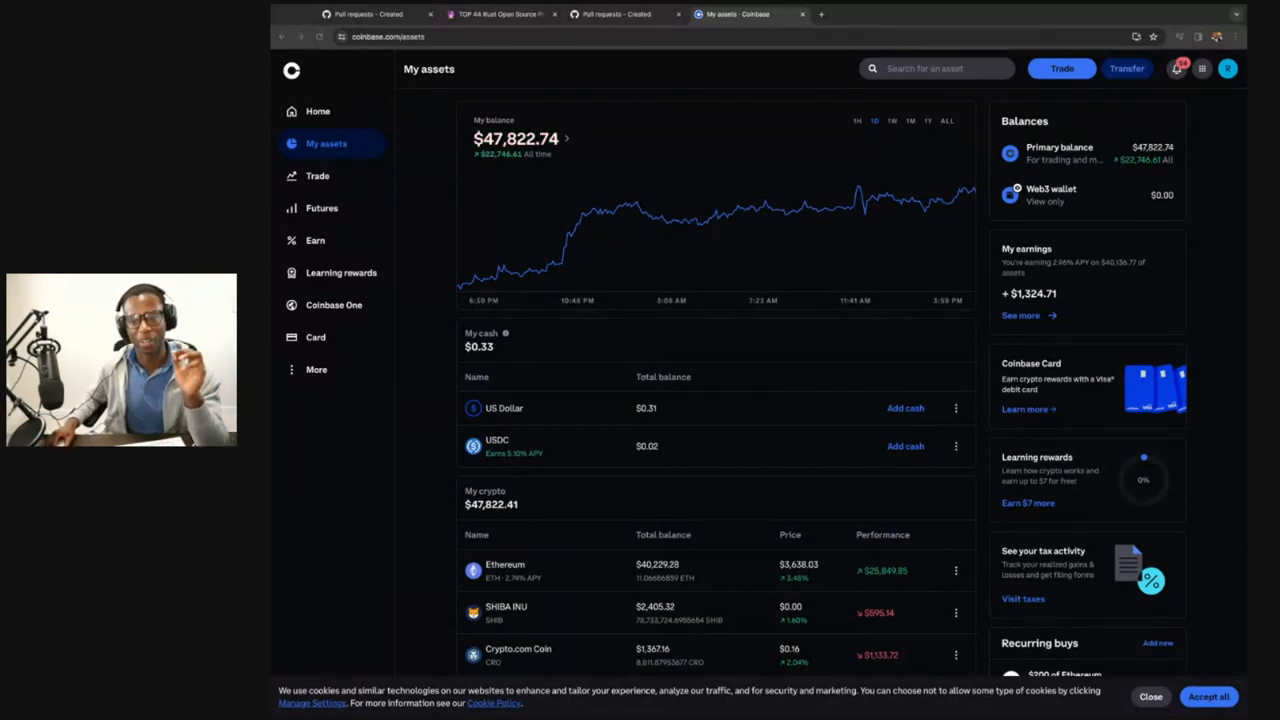
left_click(946, 121)
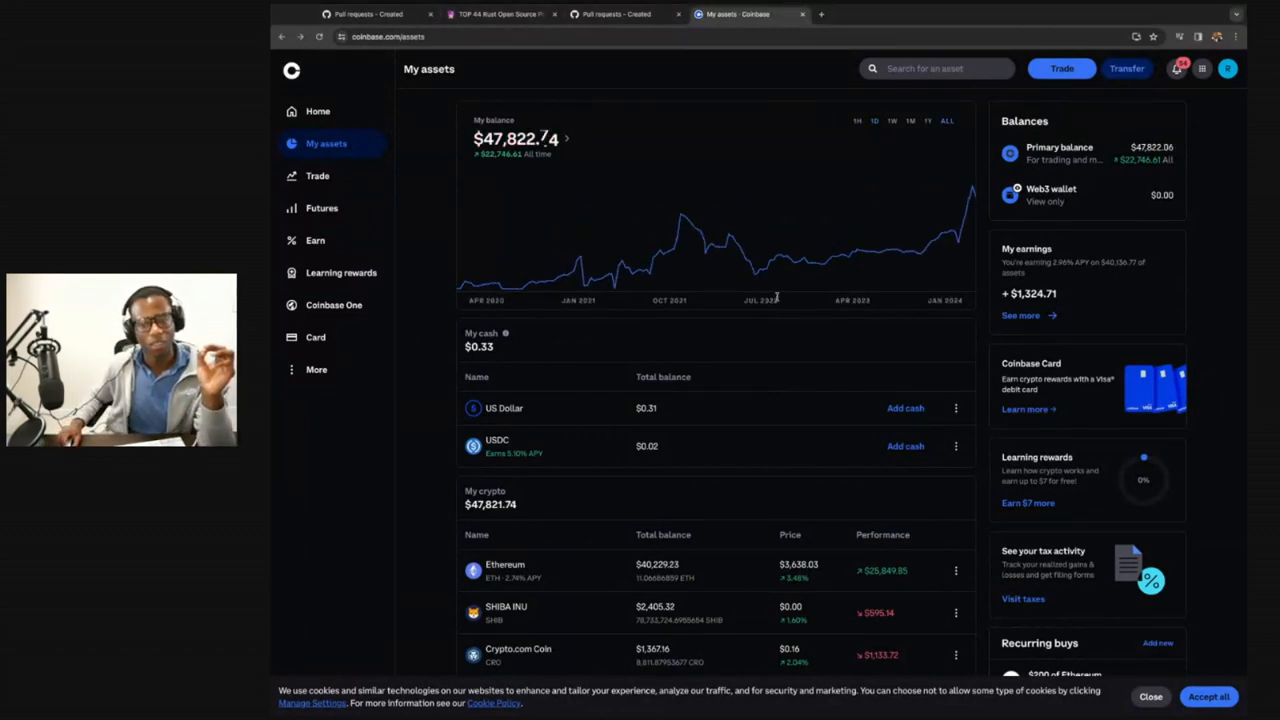
mouse_move(683, 232)
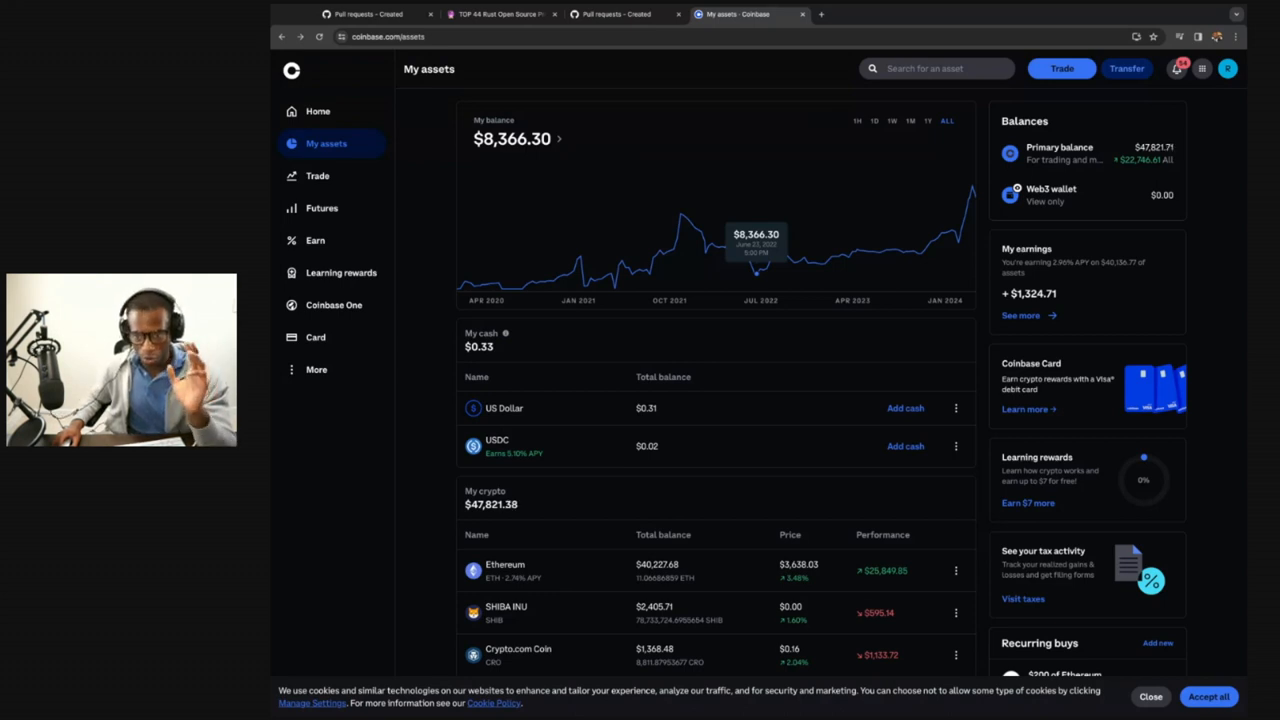
mouse_move(803, 265)
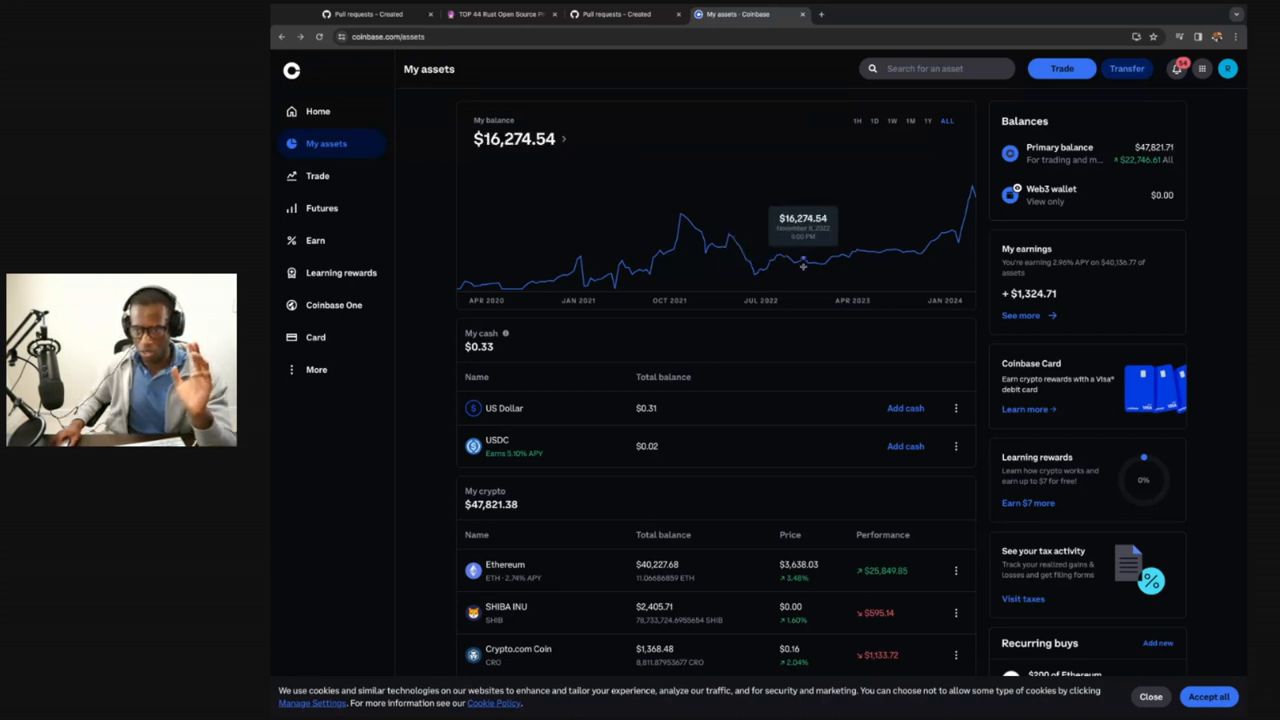
mouse_move(942, 243)
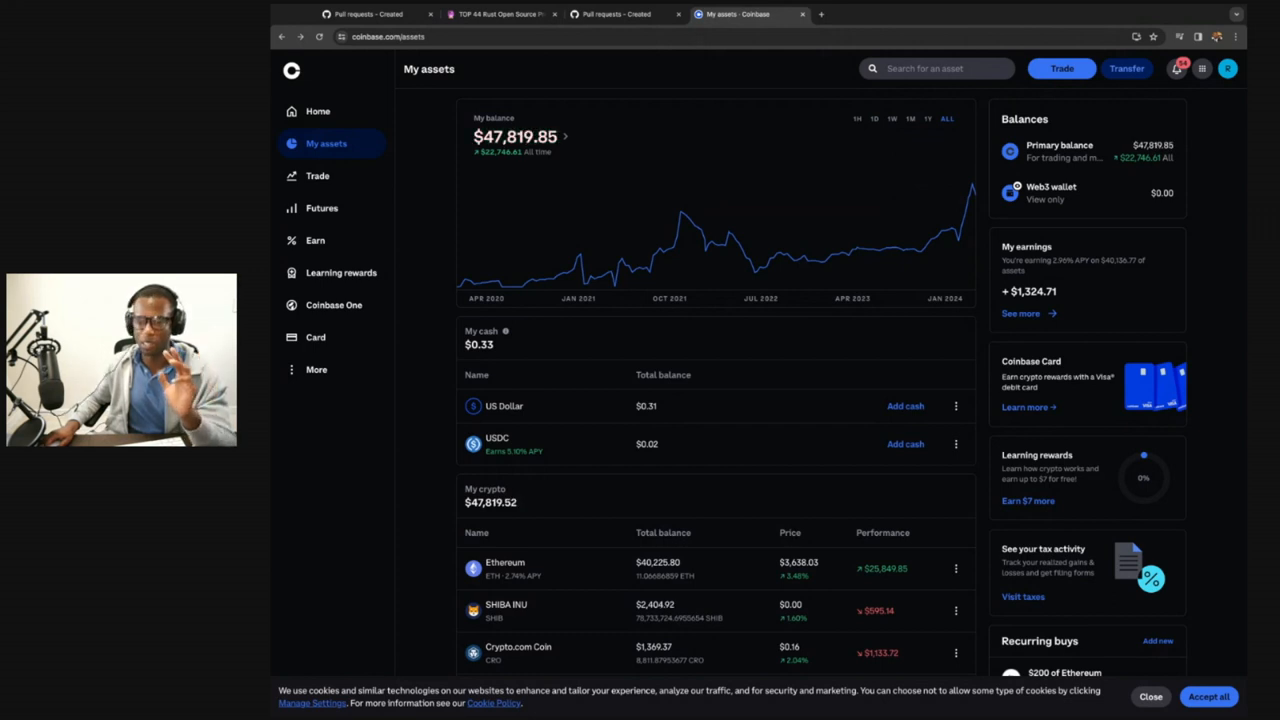
Scroll down to show crypto holdings through Avalanche, Enjin Coin and Polygon
scroll("down", 3)
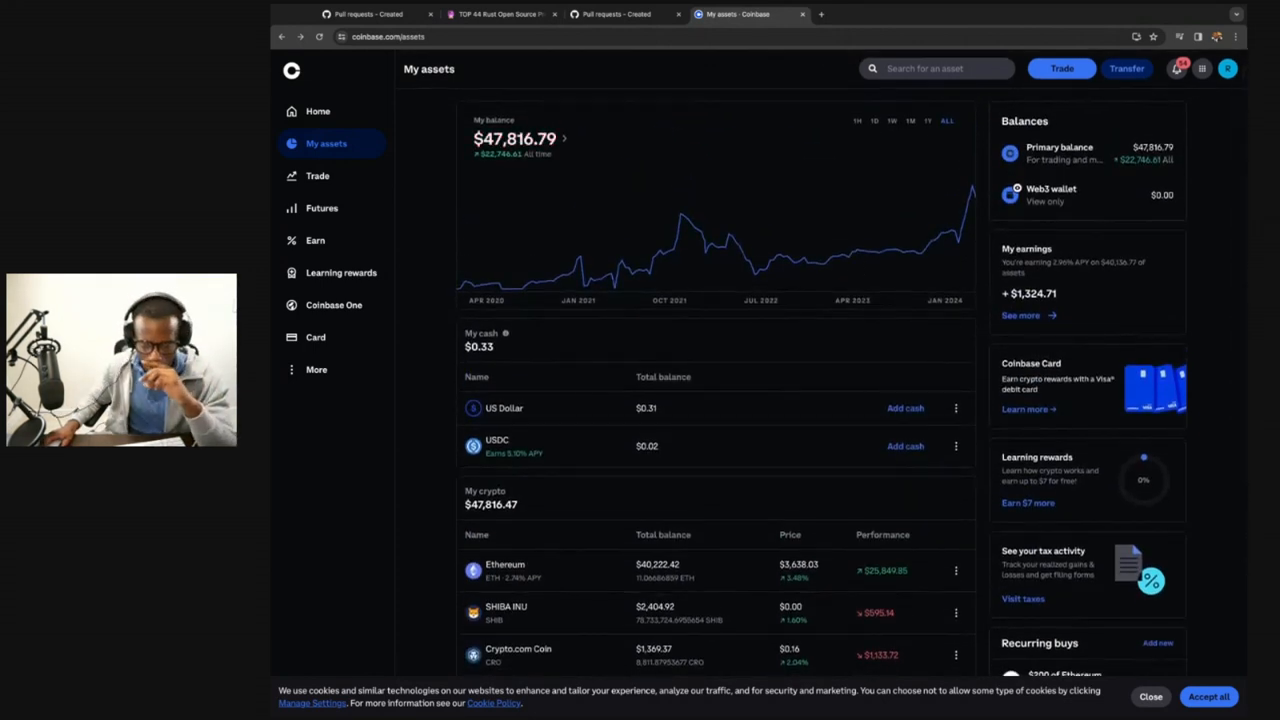
mouse_move(810, 266)
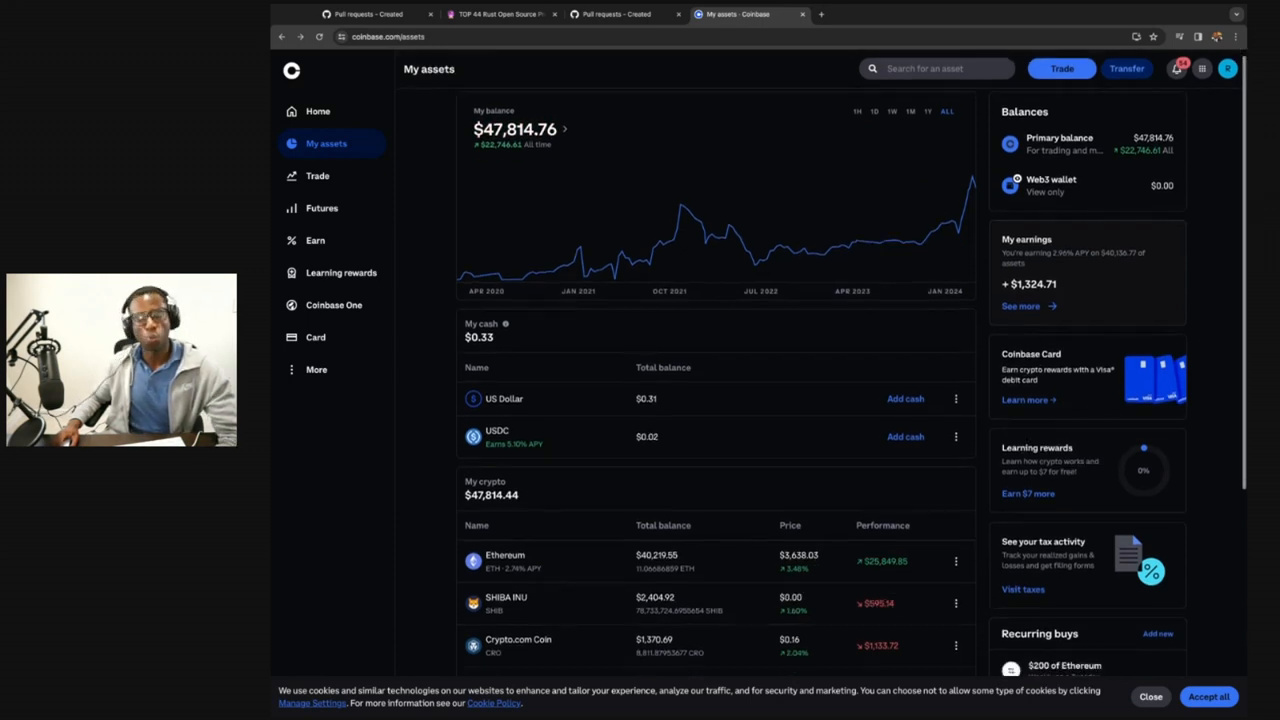
scroll("down", 3)
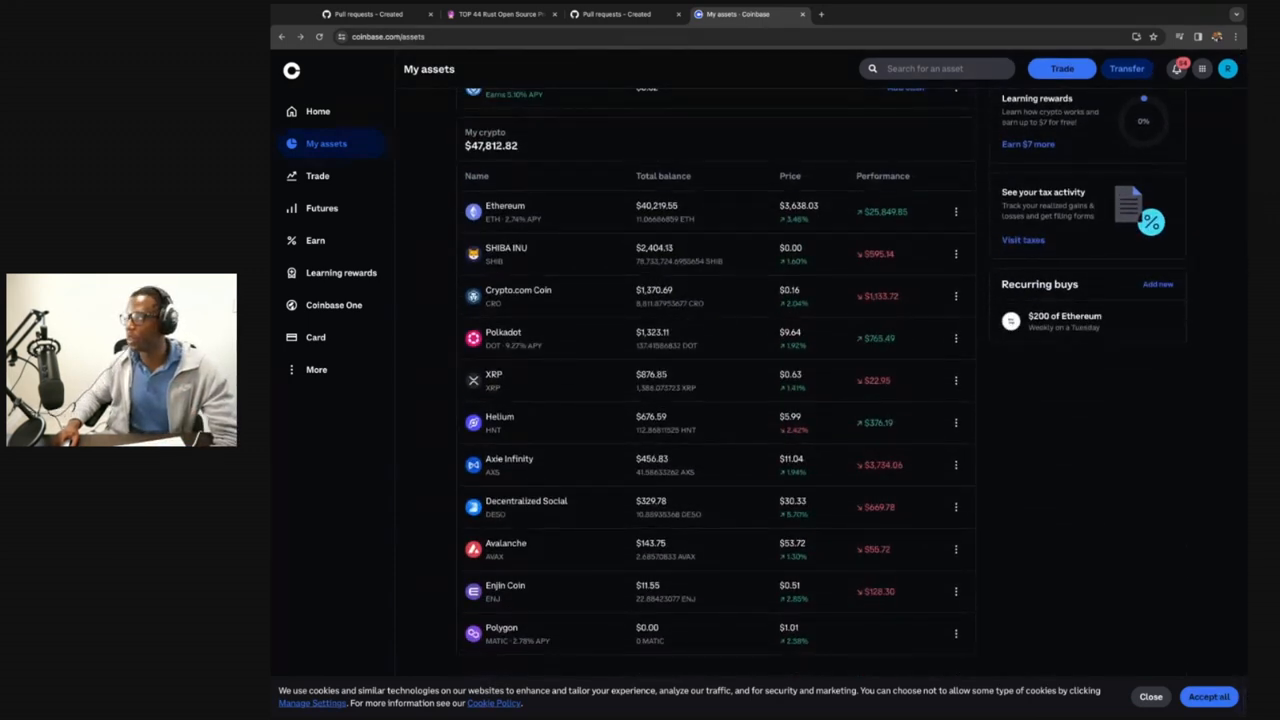
scroll("up", 3)
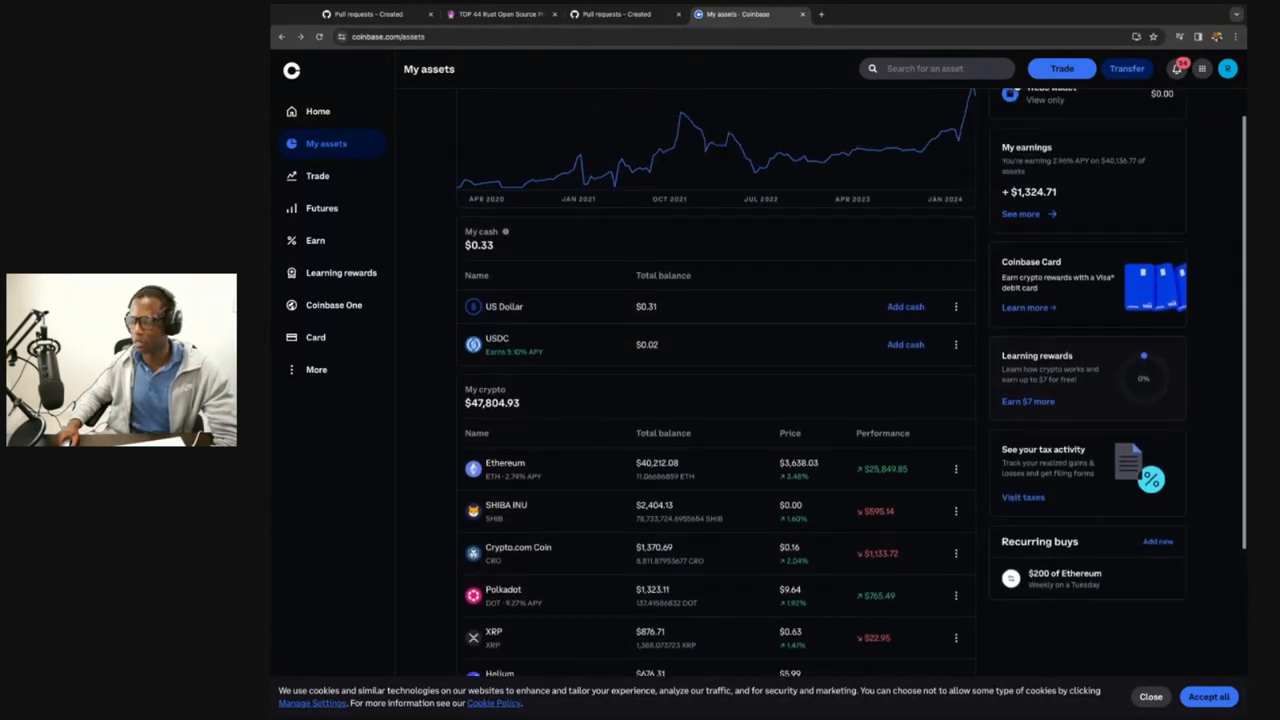
scroll("down", 3)
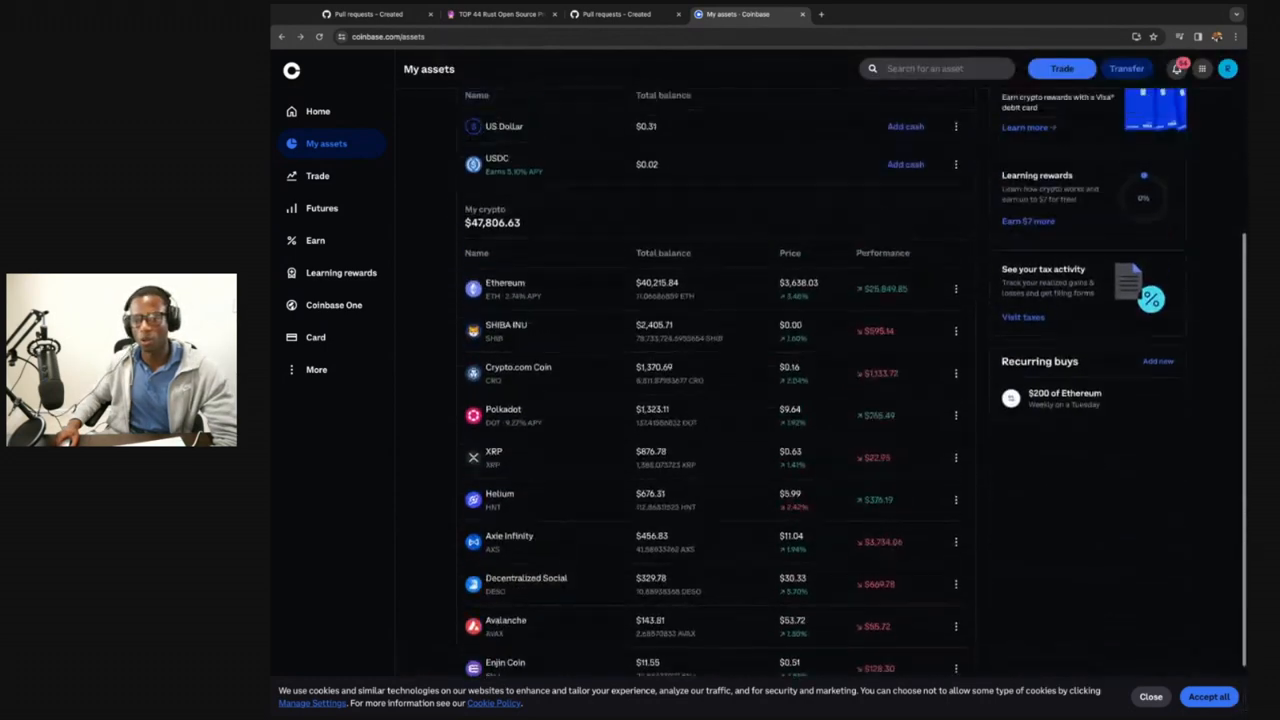
scroll("up", 3)
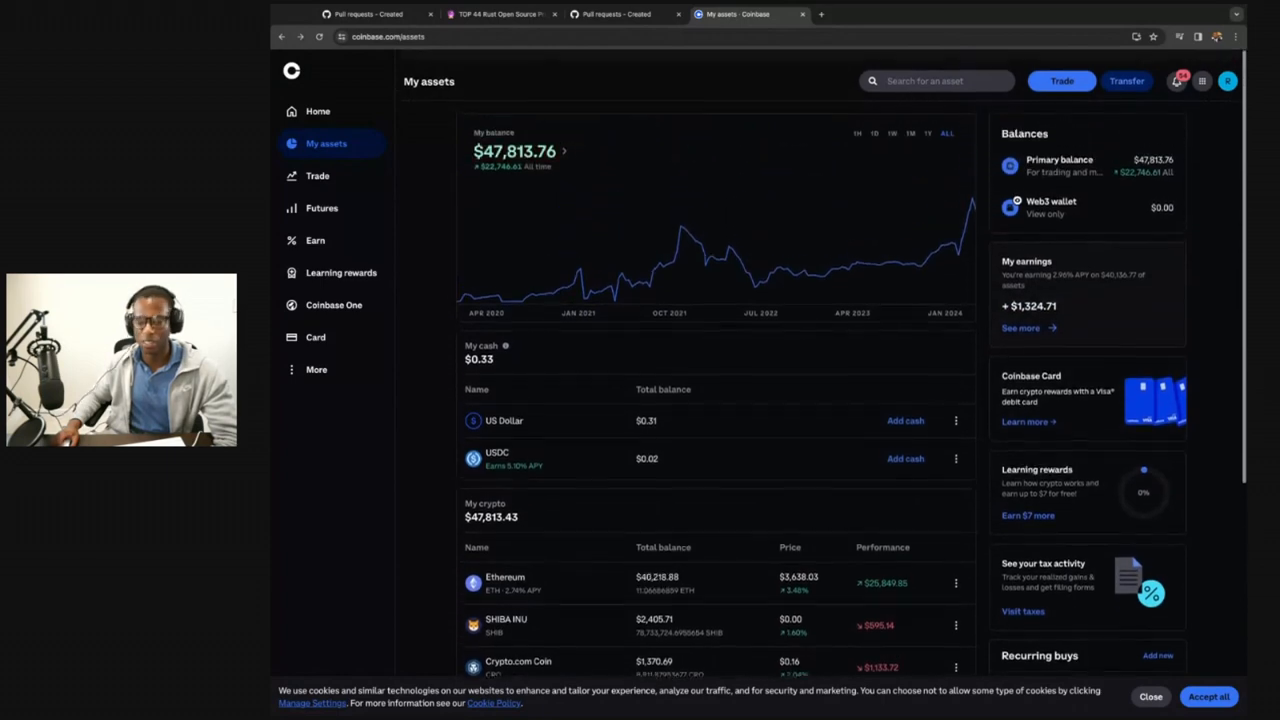
scroll("down", 3)
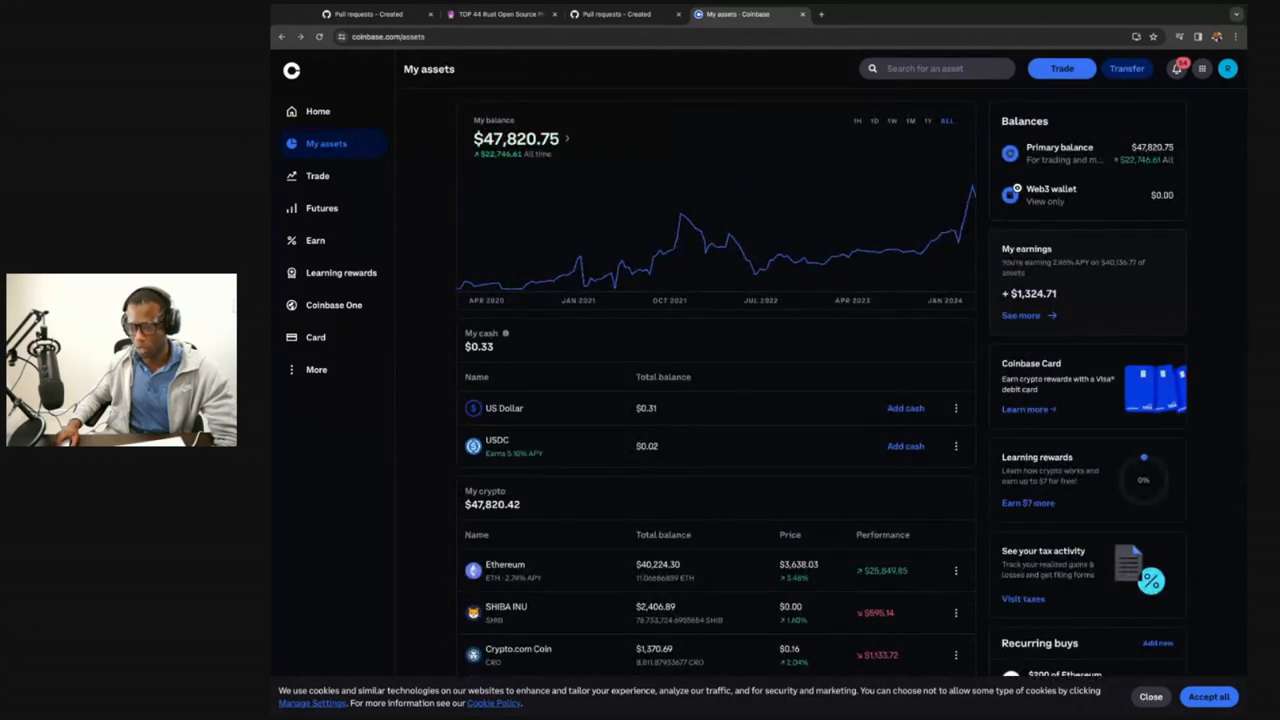
scroll("down", 3)
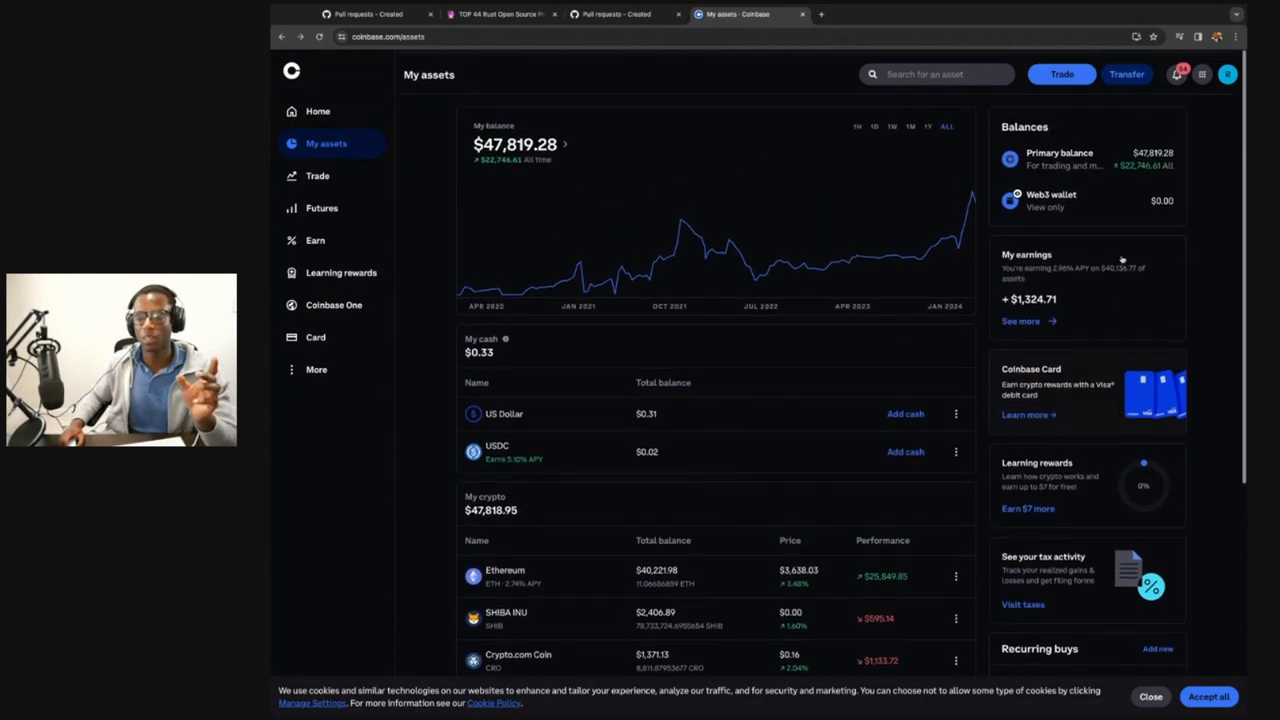
scroll("down", 3)
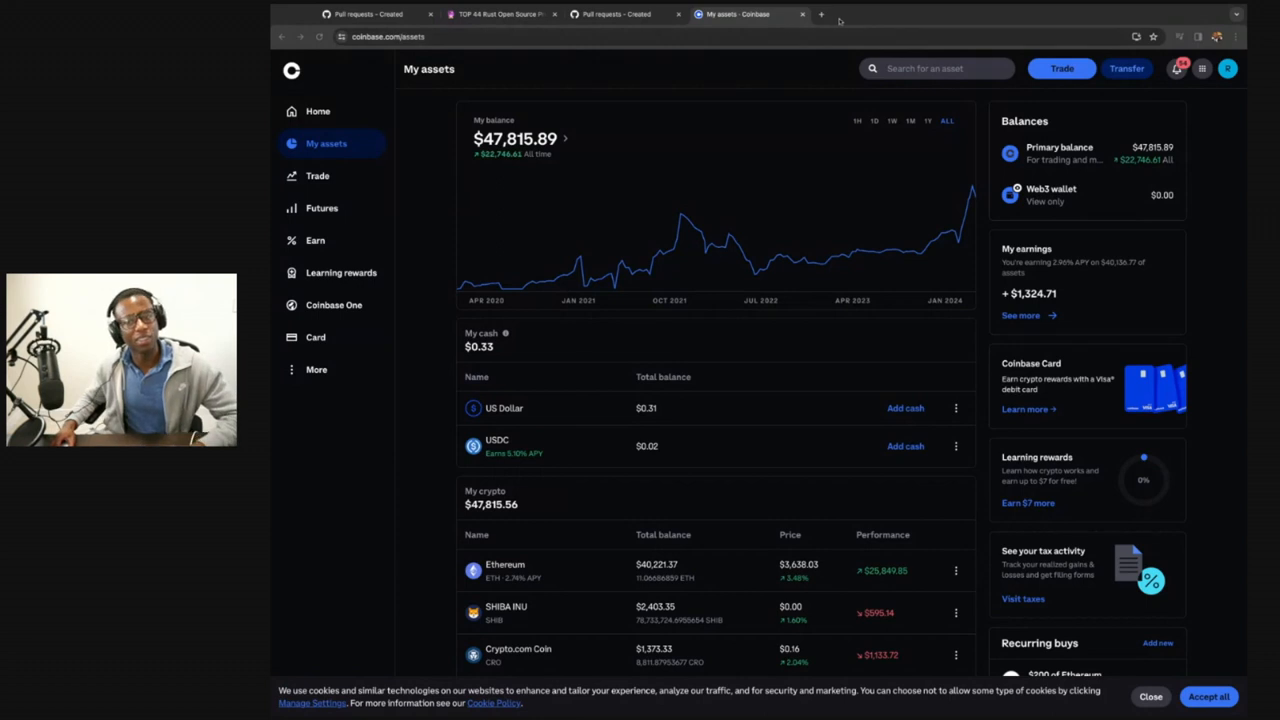
Search 'coinbase insurance' in a new tab and scroll the Google results
left_click(817, 15)
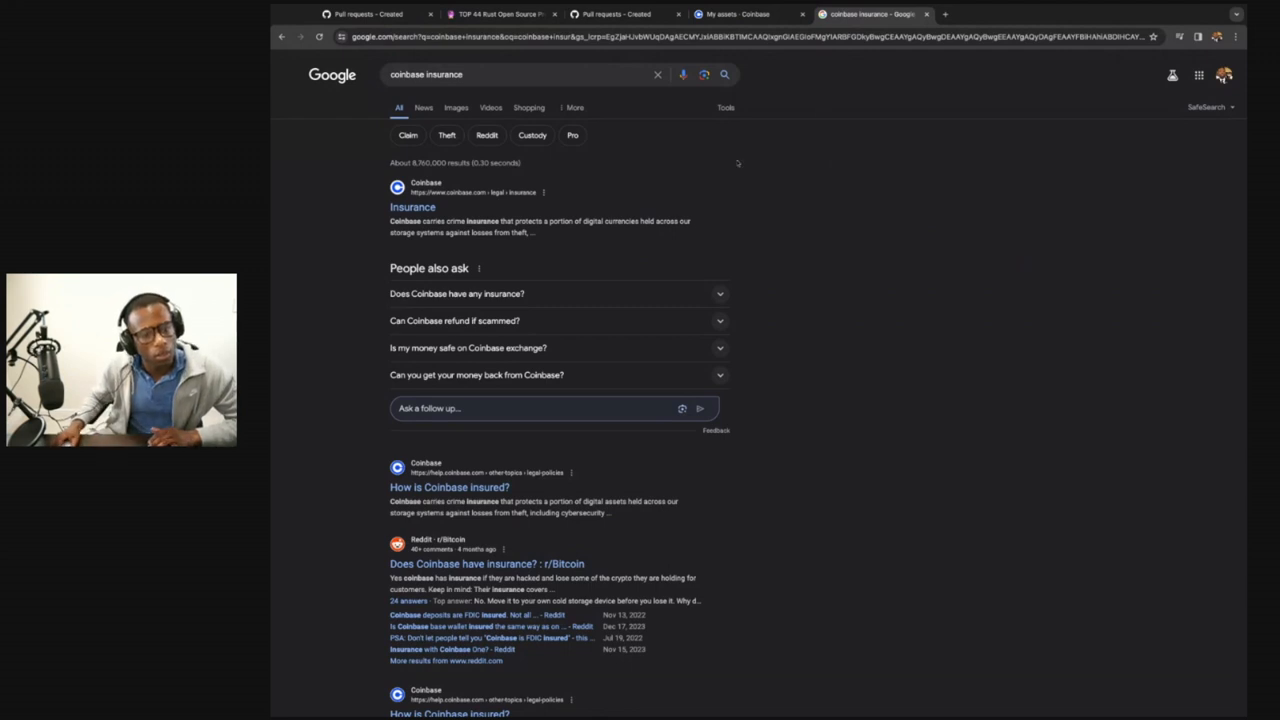
scroll("down", 3)
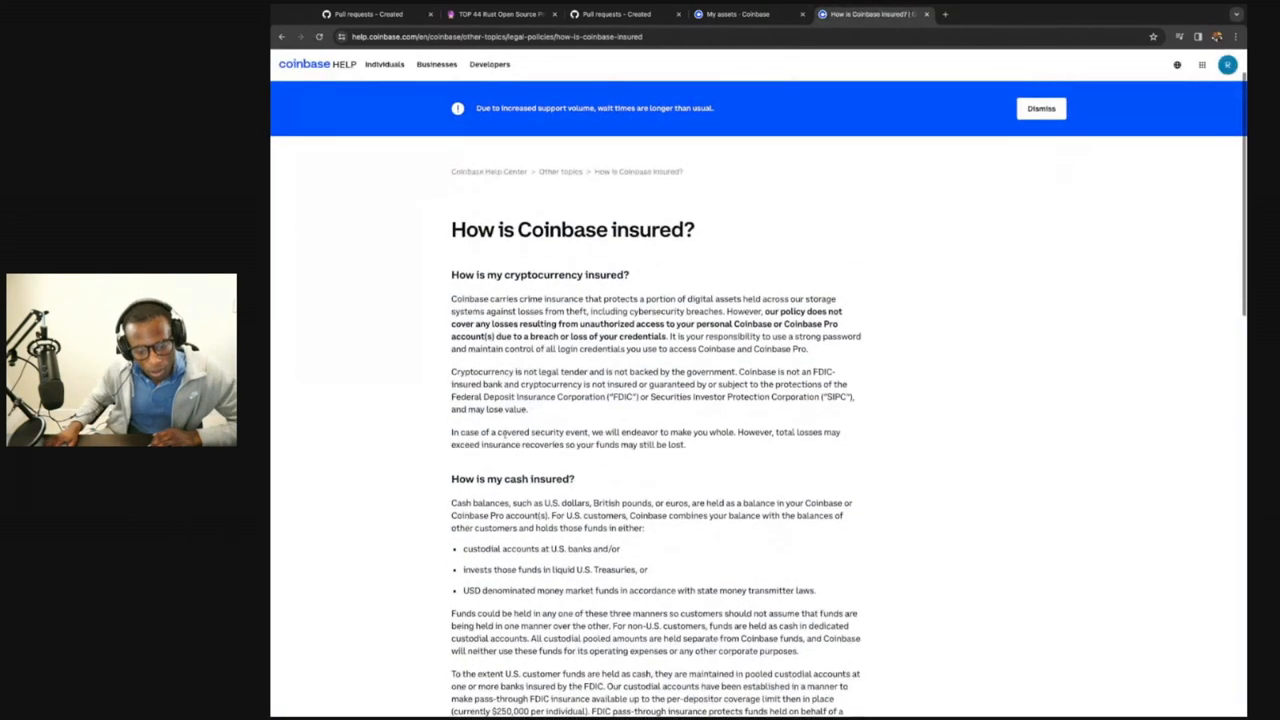
Read the article's cash section on $250,000 FDIC coverage, then switch back to the assets tab
scroll("down", 3)
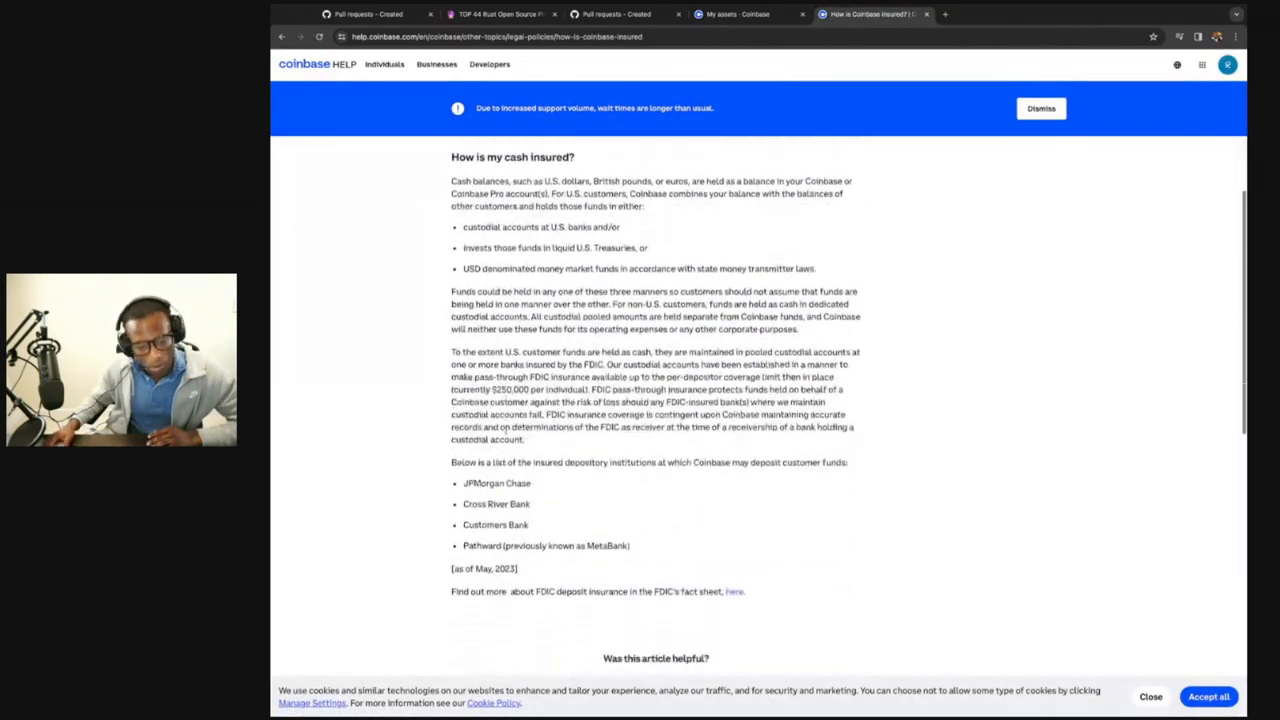
scroll("down", 3)
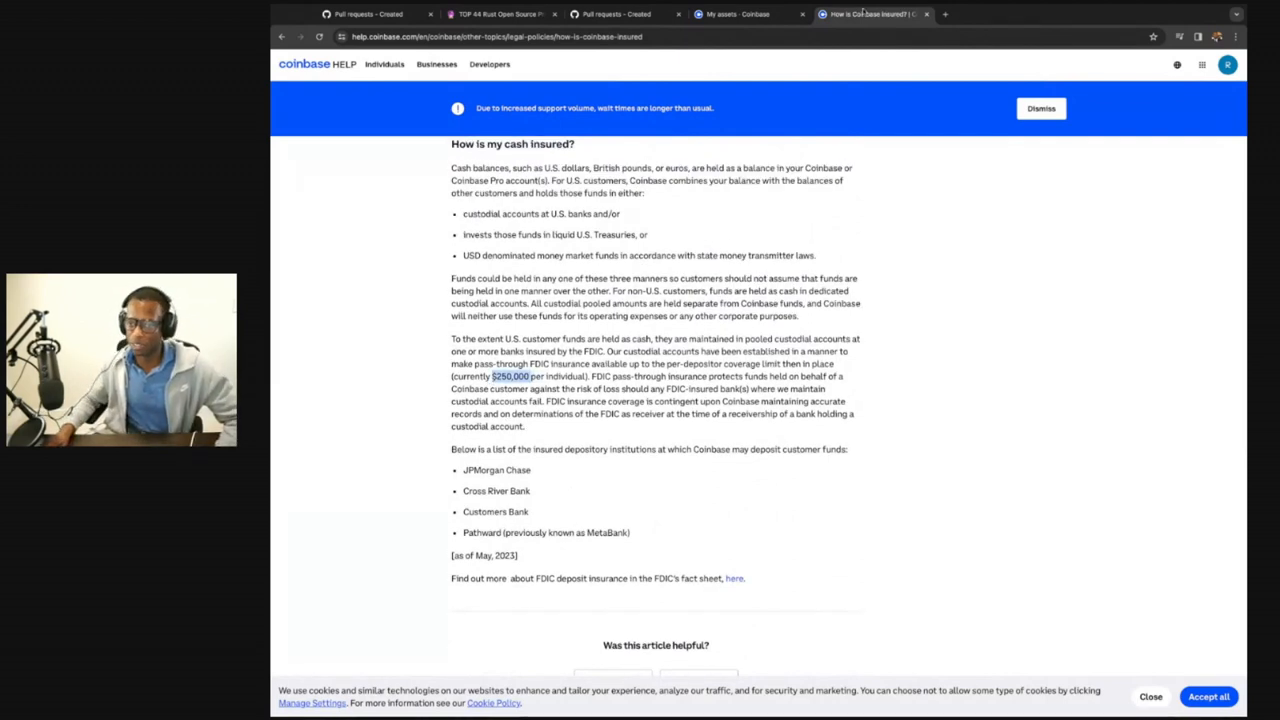
left_click(745, 14)
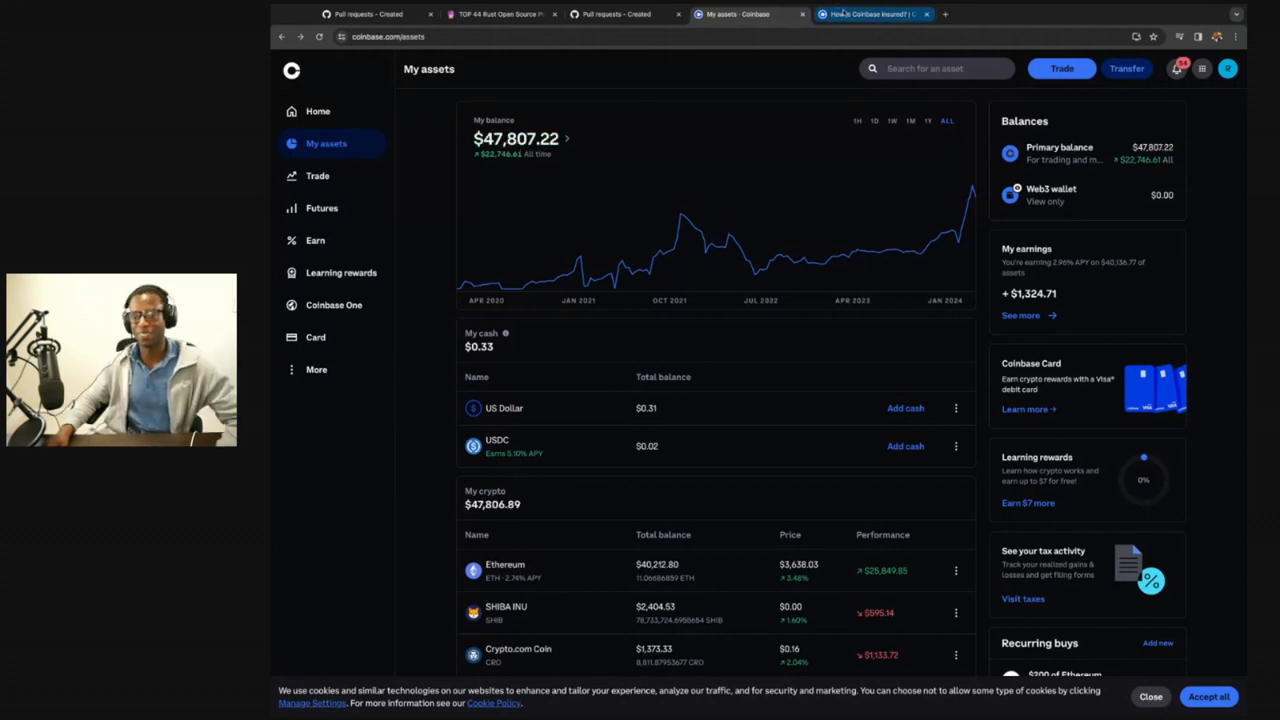
left_click(868, 14)
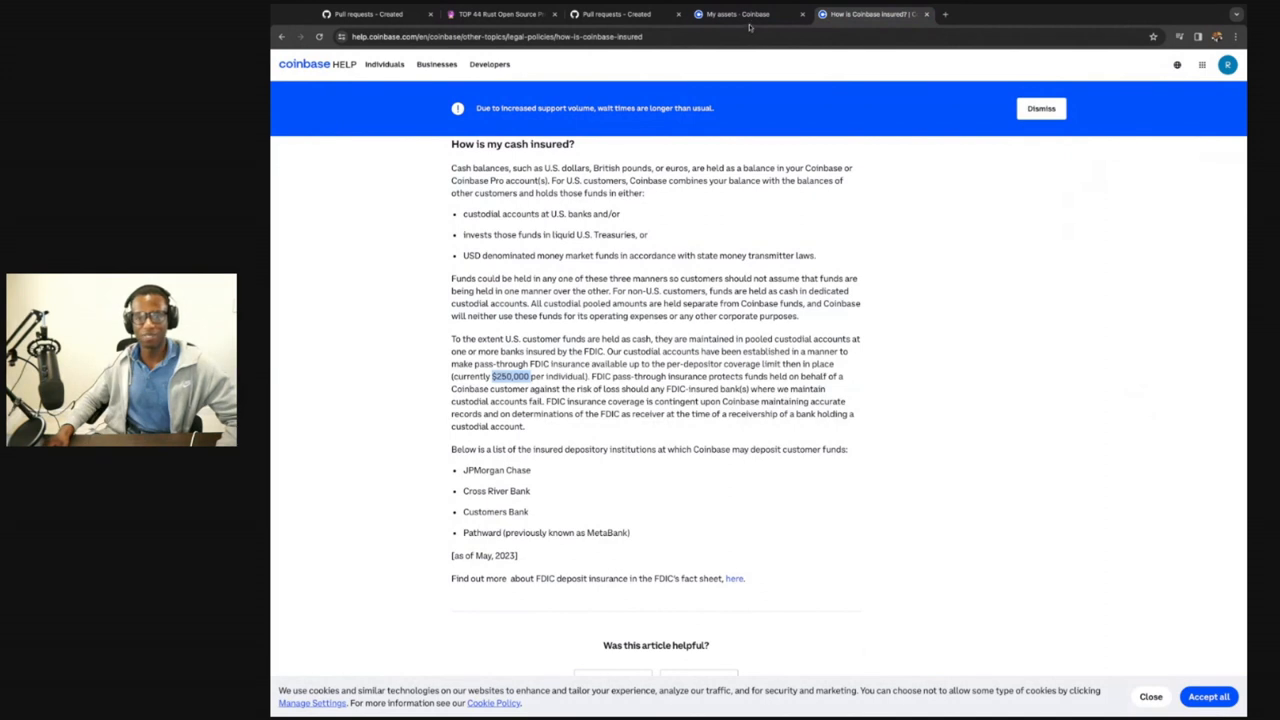
left_click(740, 14)
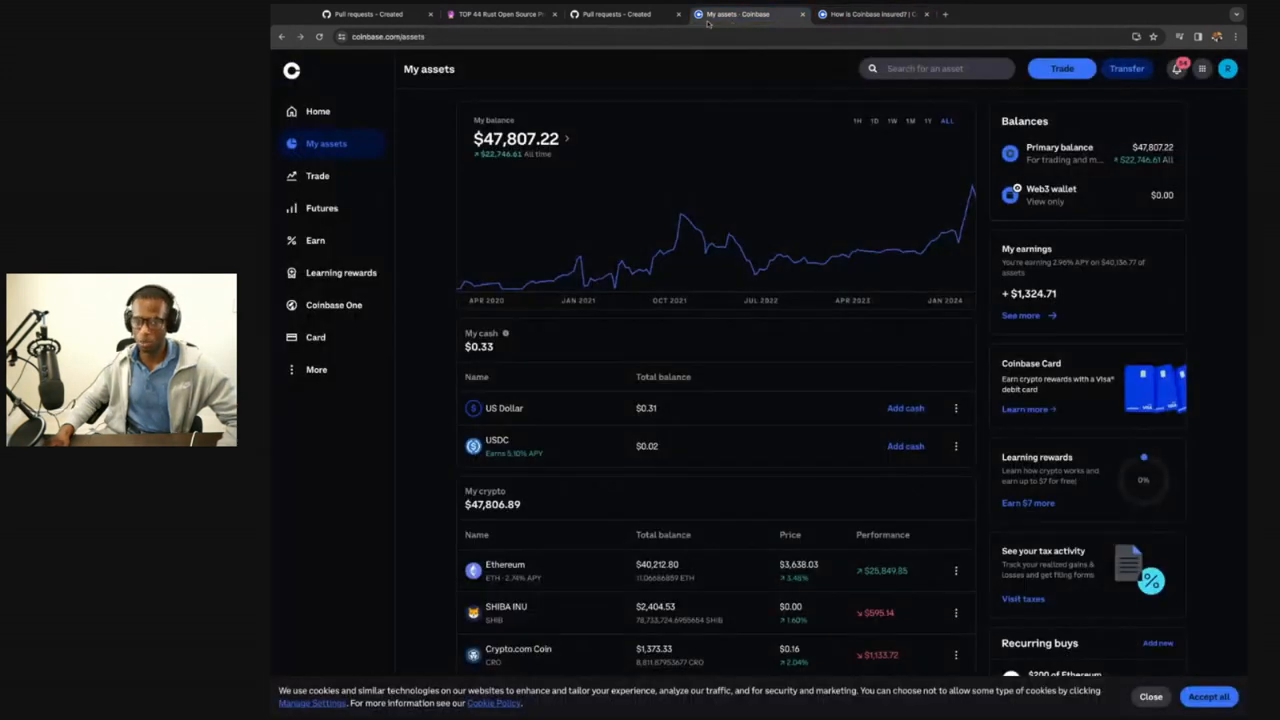